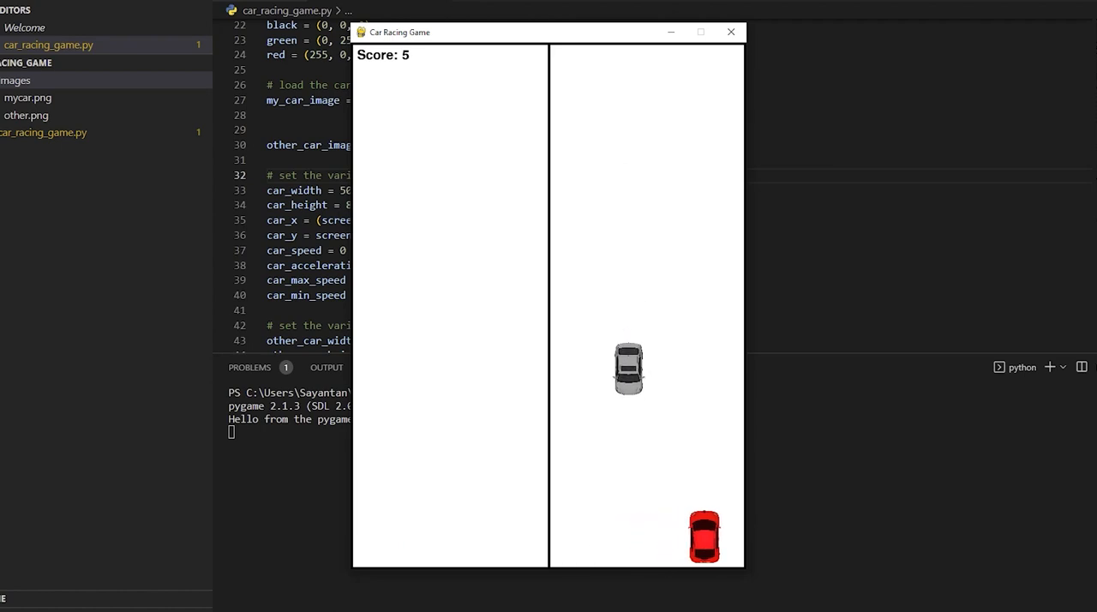
- Leave the running Pygame racing window and move toward a new browser tab
{"action": "key", "text": "Left"}
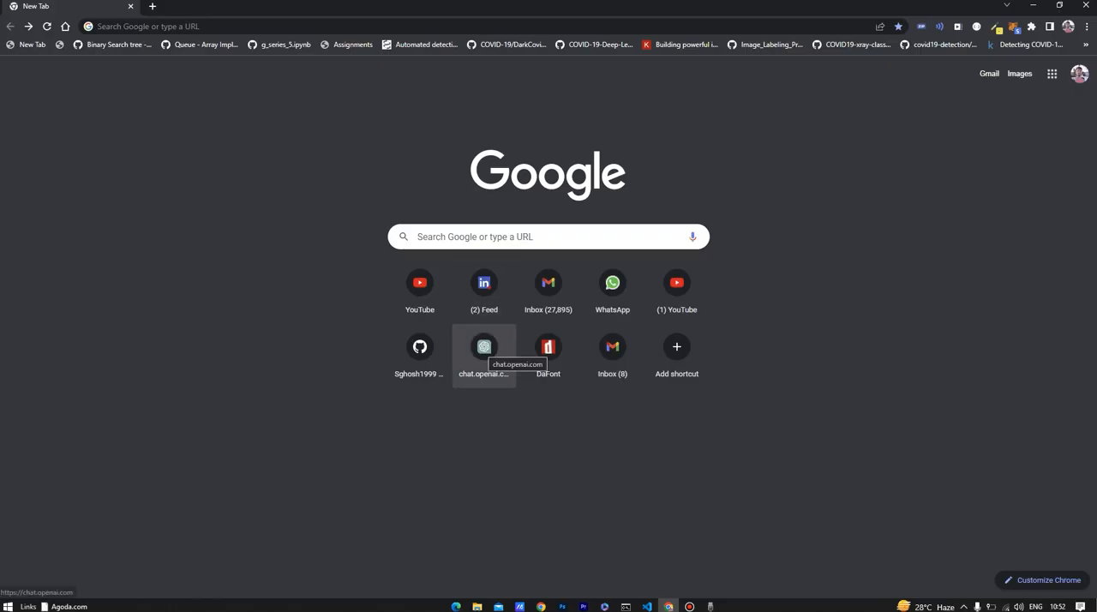
- Write a ChatGPT prompt for a pygame car racing game: red box other cars, black lane lines, score, game over, exceptions handled
{"action": "left_click", "coordinate": [484, 346]}
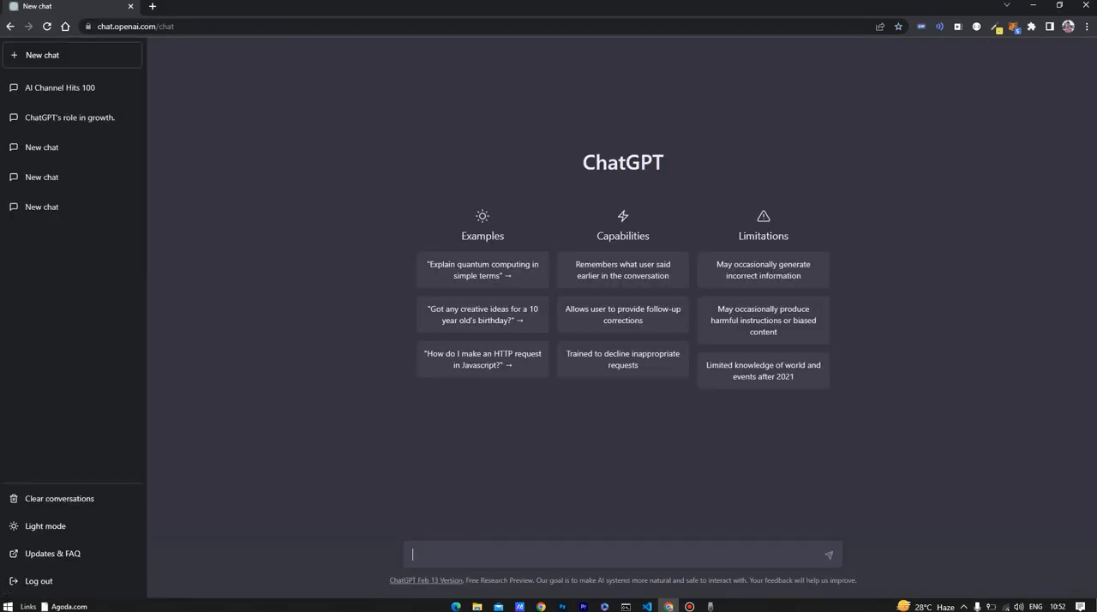
{"action": "type", "text": "Build a python game of car racing"}
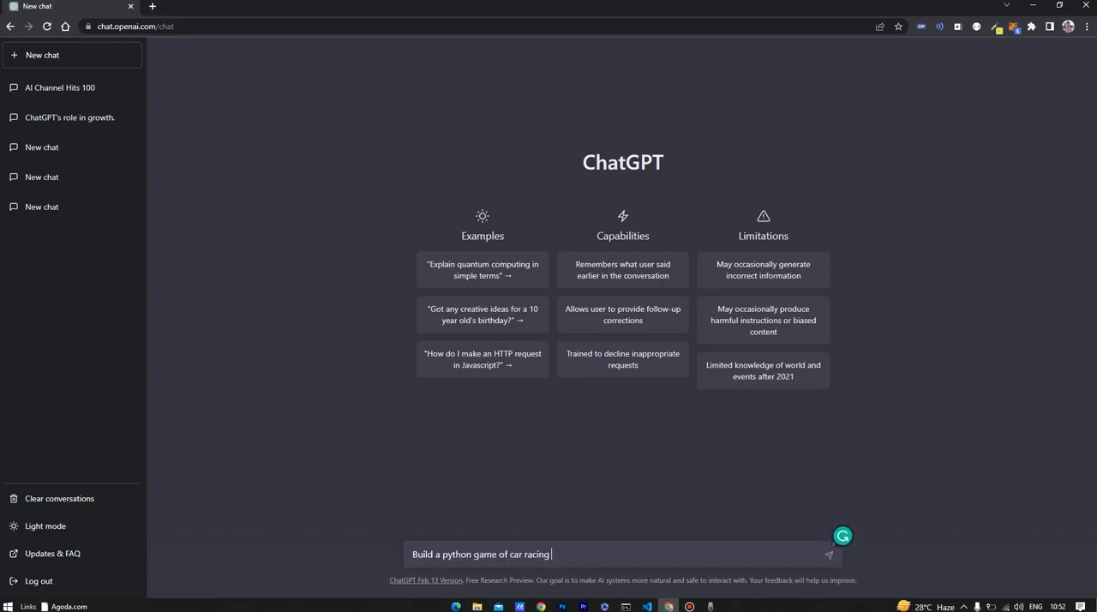
{"action": "type", "text": "using pygame which ha"}
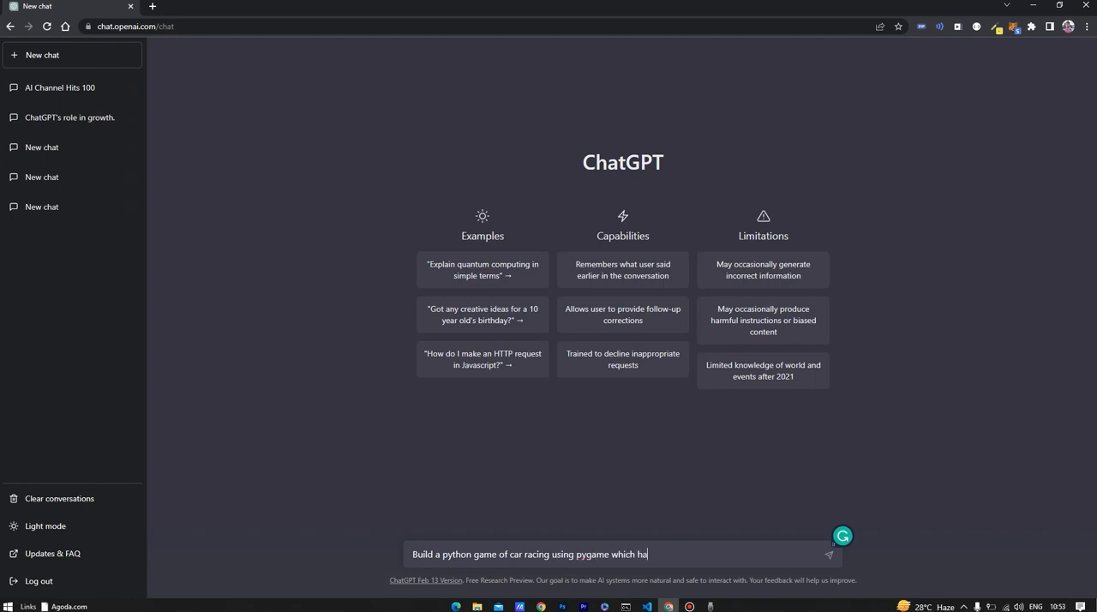
{"action": "type", "text": "s the below properties"}
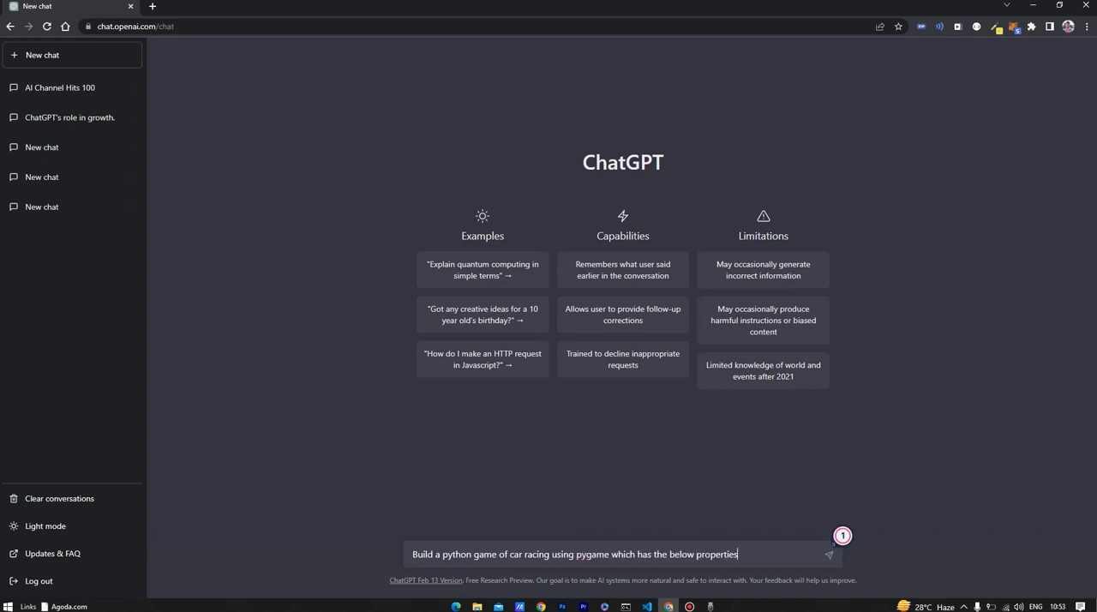
{"action": "type", "text": ","}
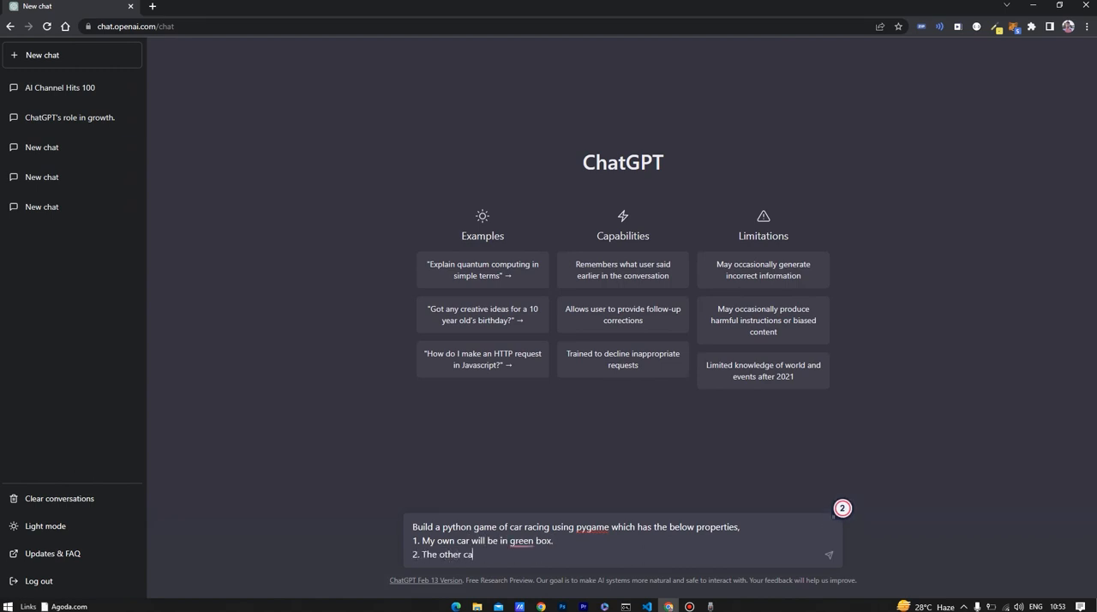
{"action": "type", "text": "rs will be"}
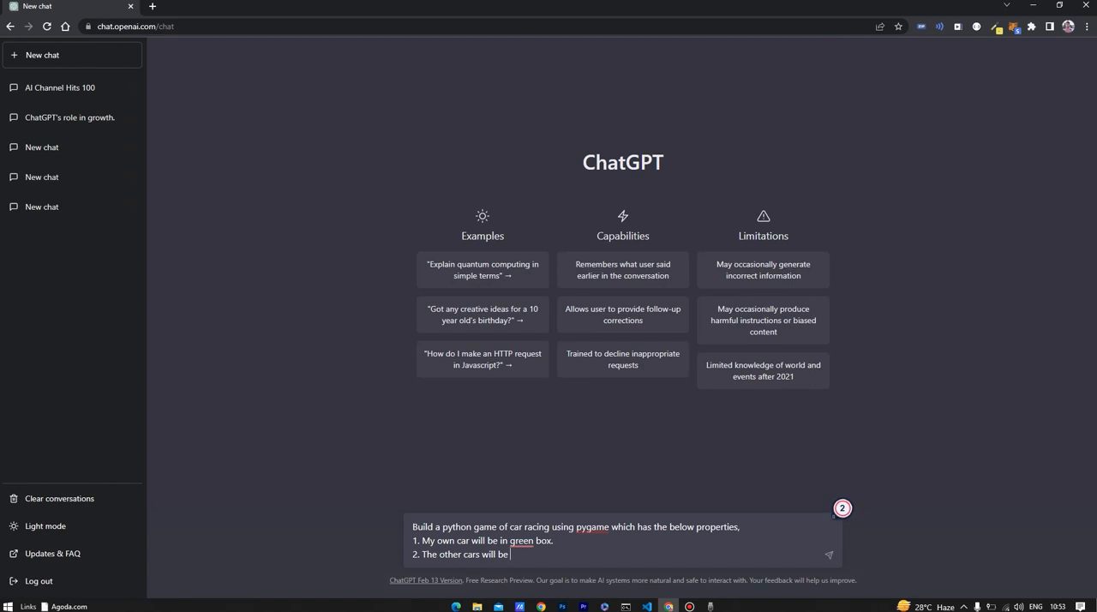
{"action": "type", "text": "red box."}
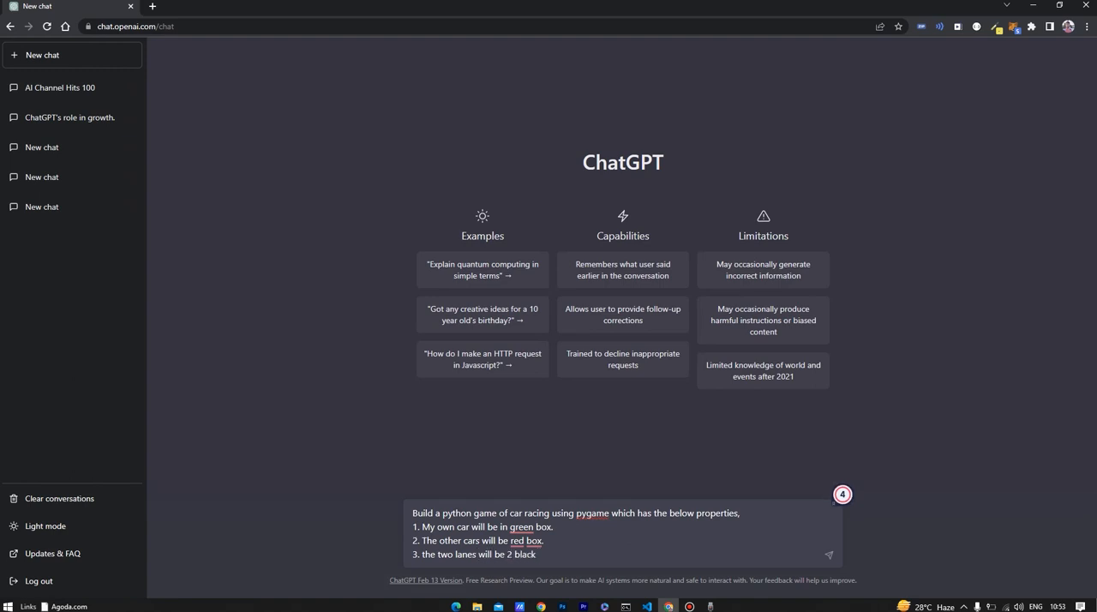
{"action": "type", "text": "lines."}
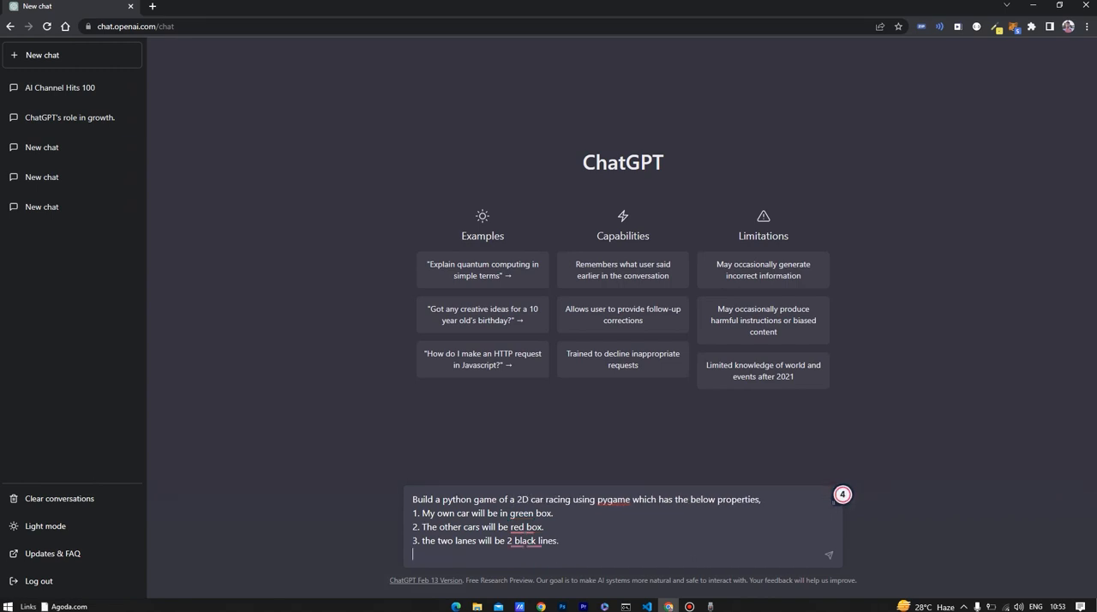
{"action": "type", "text": "4. There will be"}
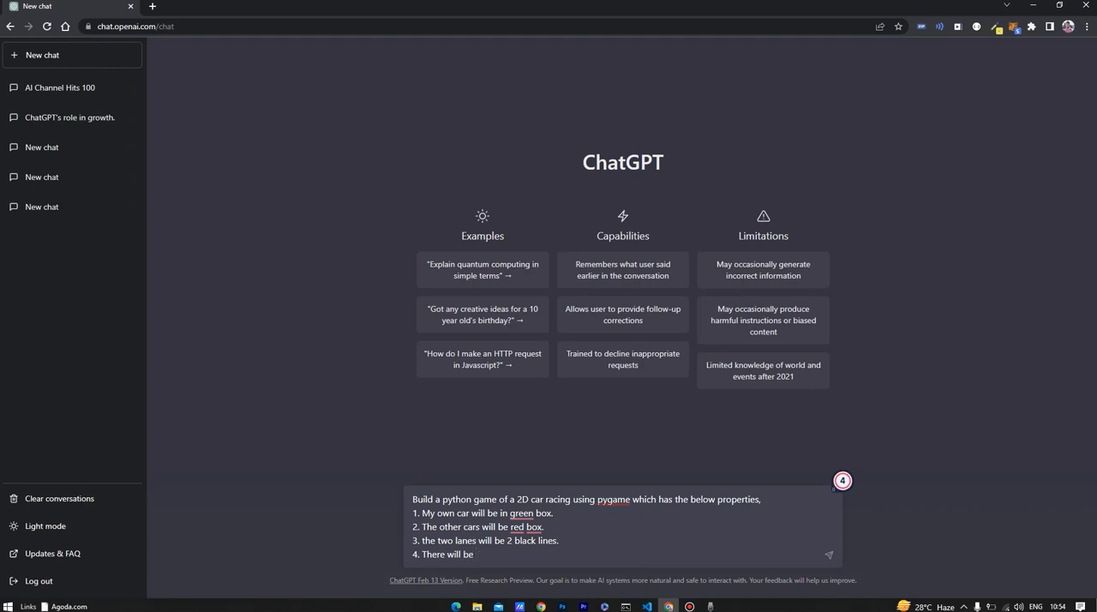
{"action": "type", "text": "a score value , if i overtake a car, if touches then"}
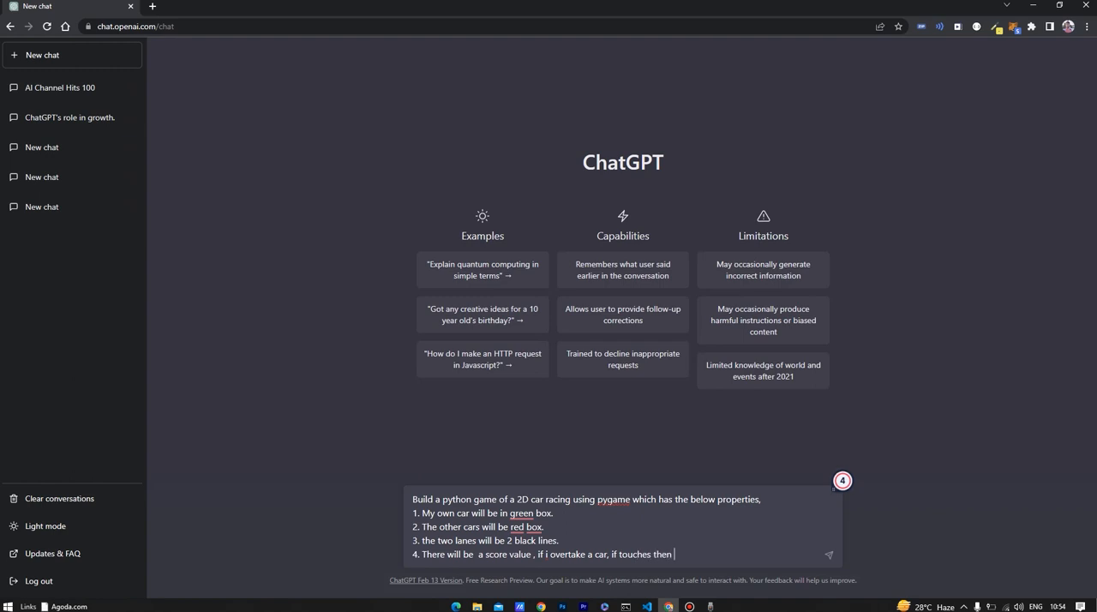
{"action": "type", "text": "game over."}
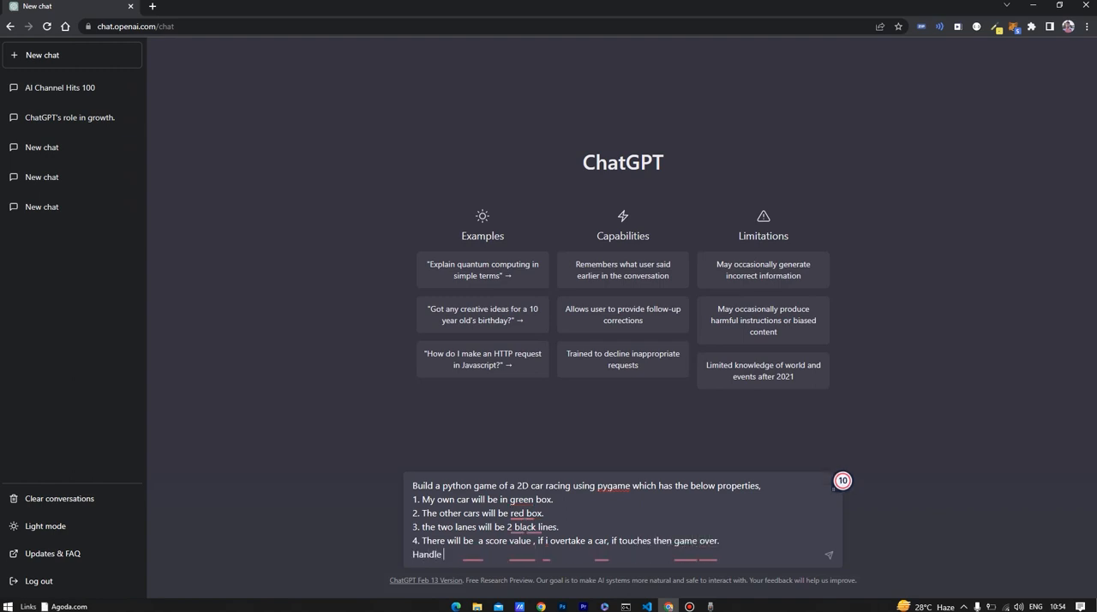
{"action": "type", "text": "with all exceptions."}
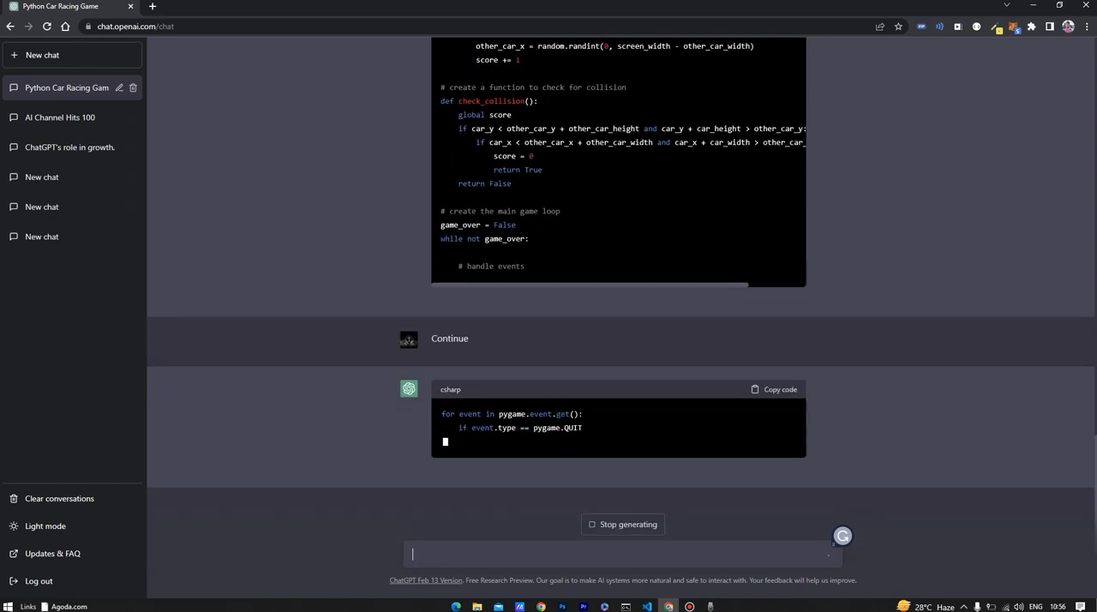
- Scroll through ChatGPT's generated racing-game code to review it
{"action": "scroll", "scroll_direction": "down", "scroll_amount": 3}
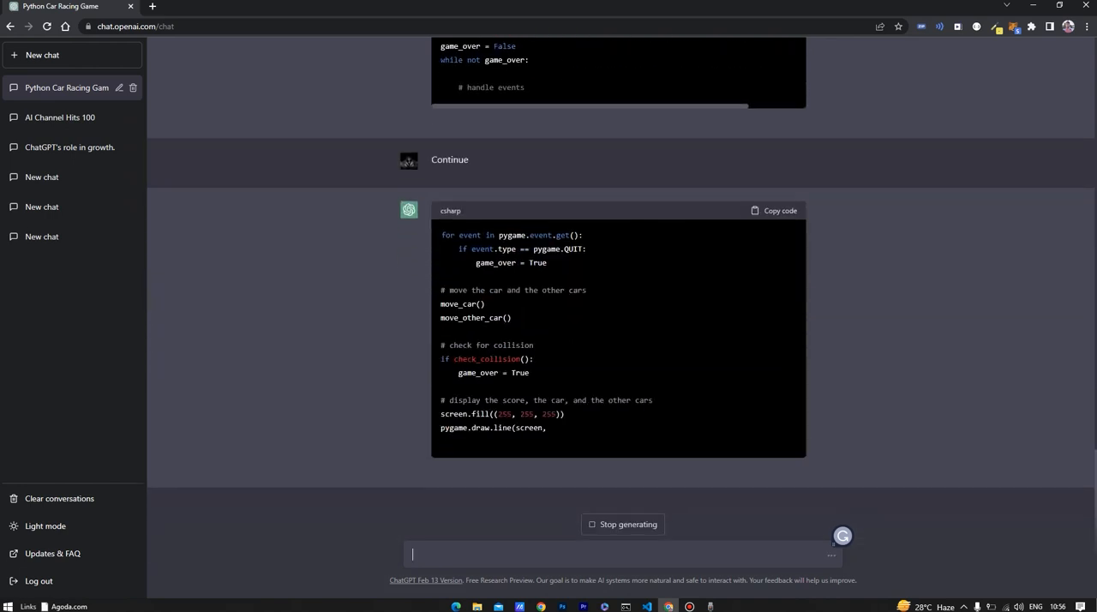
{"action": "scroll", "scroll_direction": "down", "scroll_amount": 3}
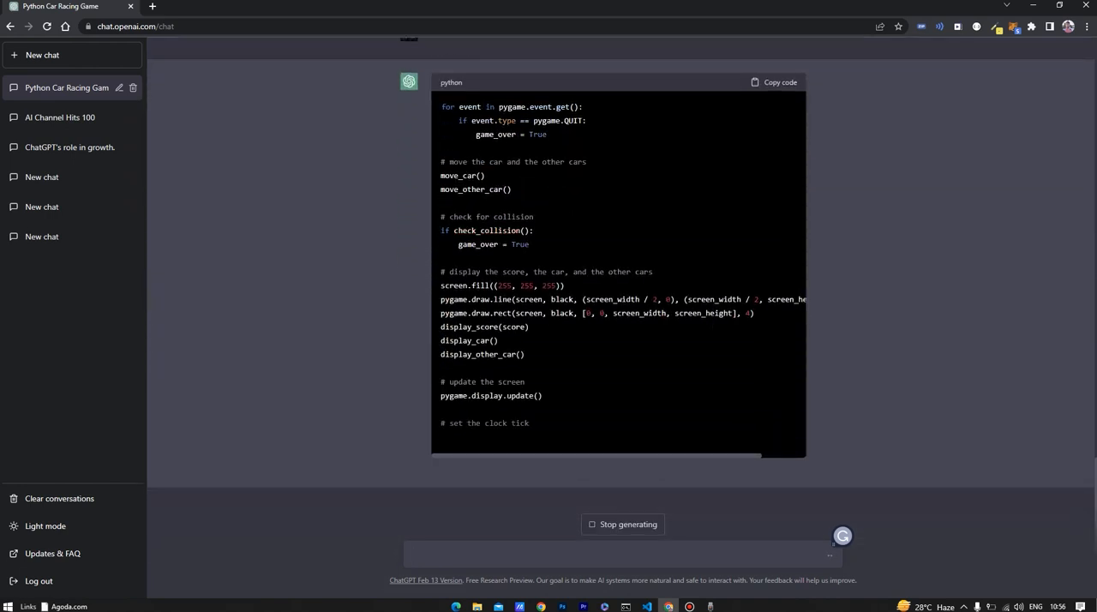
{"action": "scroll", "scroll_direction": "down", "scroll_amount": 3}
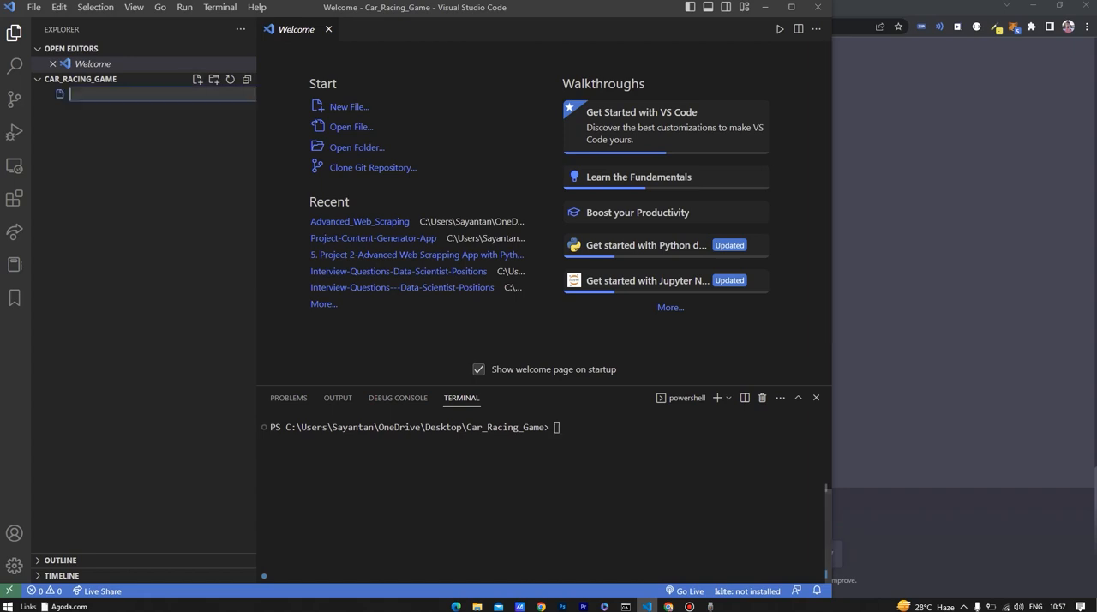
- Create the new file car_racing_game.py in the Car_Racing_Game project
{"action": "type", "text": "car_raci"}
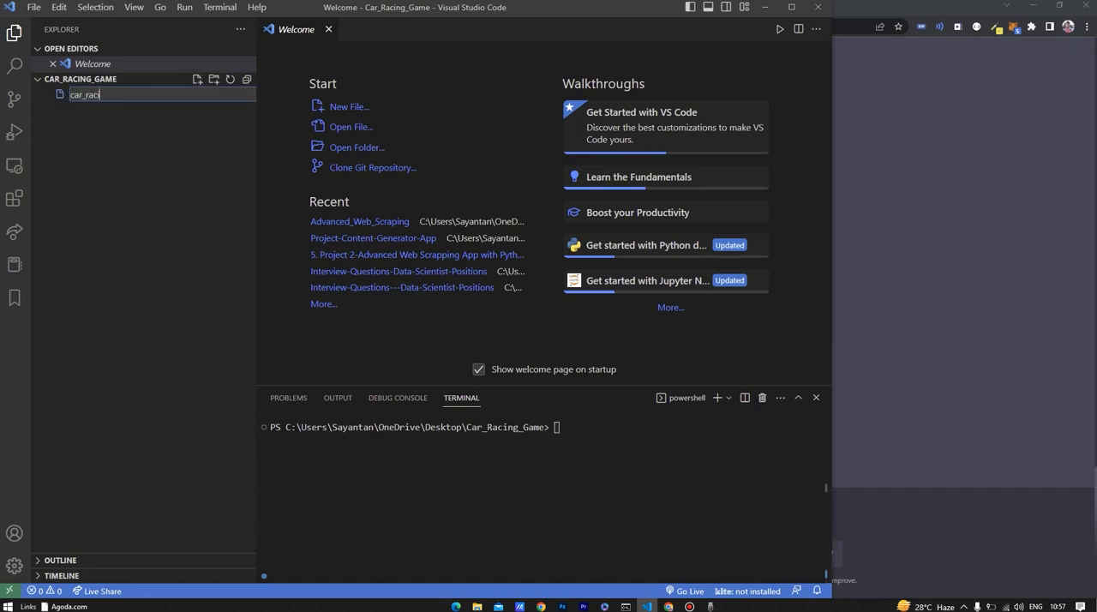
{"action": "key", "text": "Enter"}
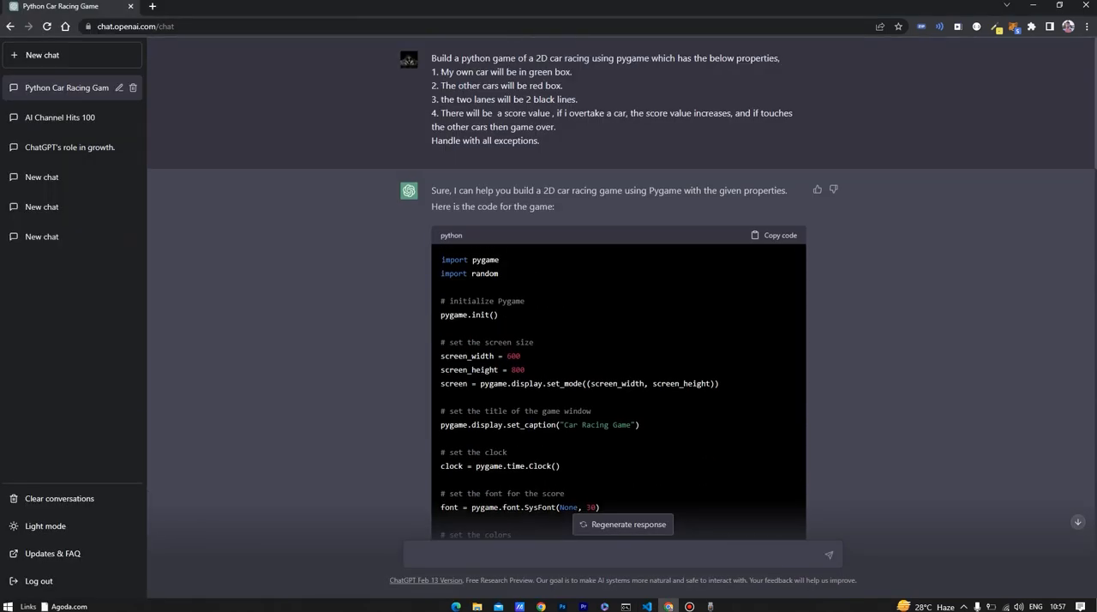
{"action": "left_click", "coordinate": [643, 607]}
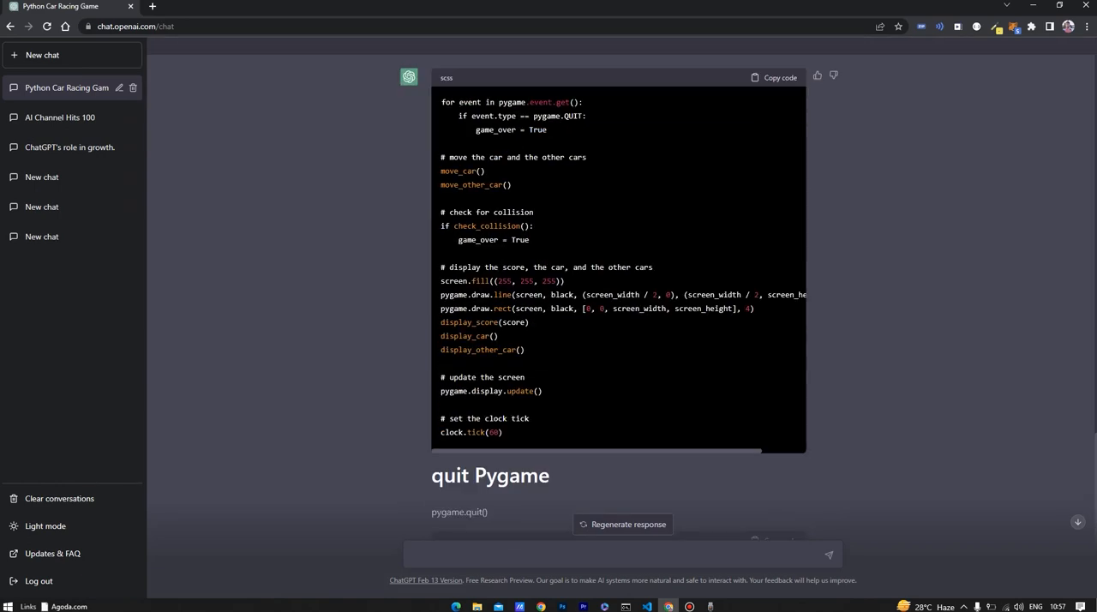
- Paste ChatGPT's game loop into car_racing_game.py and start a #Quit Pygame comment
{"action": "left_click", "coordinate": [780, 77]}
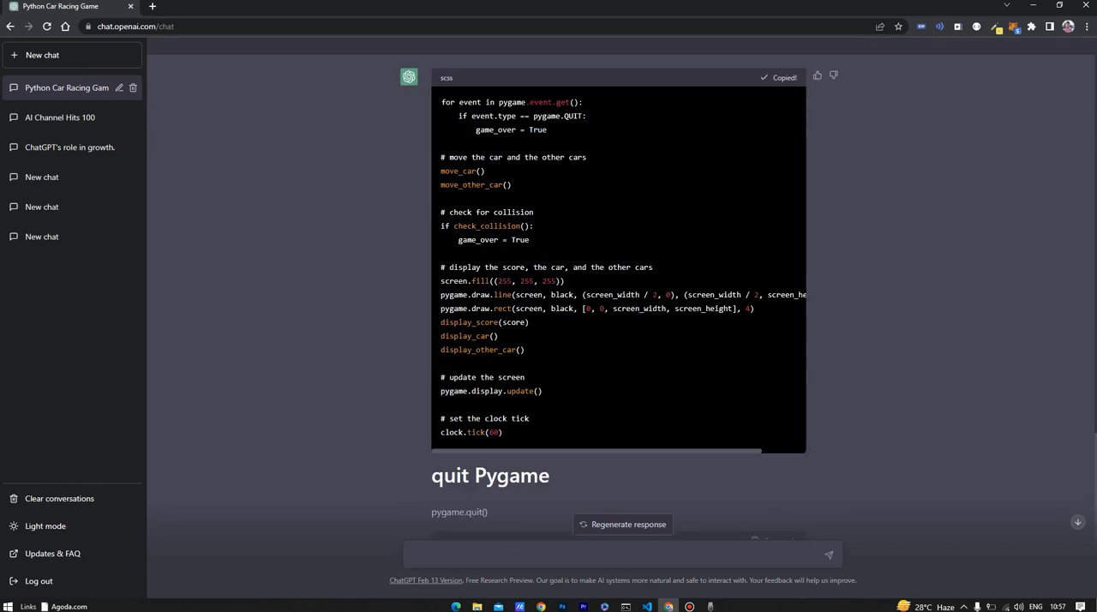
{"action": "left_click", "coordinate": [641, 607]}
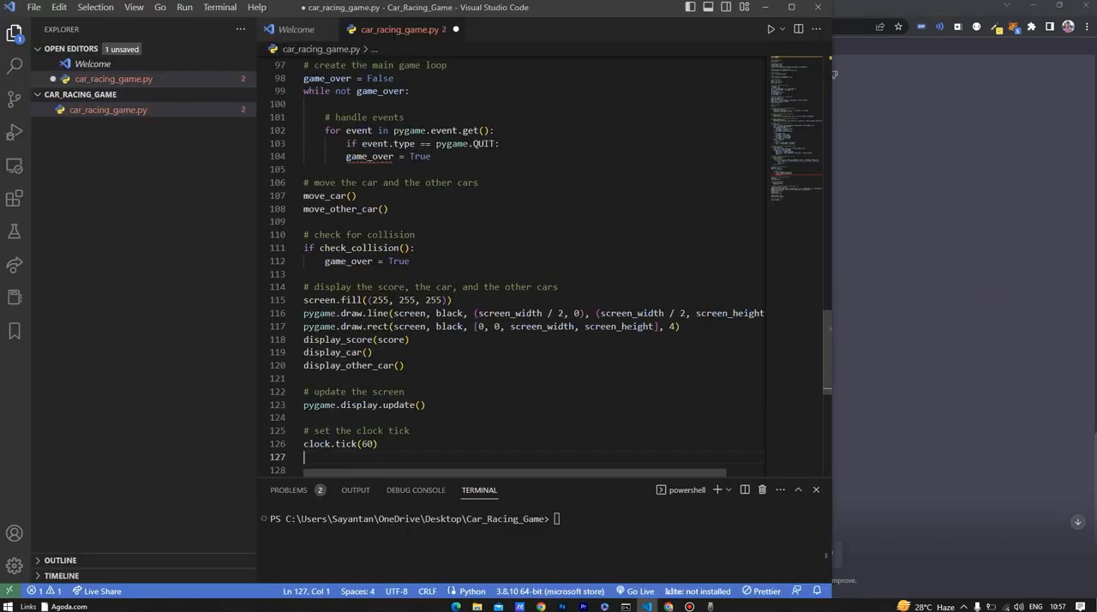
{"action": "left_click_drag", "start_coordinate": [303, 182], "coordinate": [379, 444]}
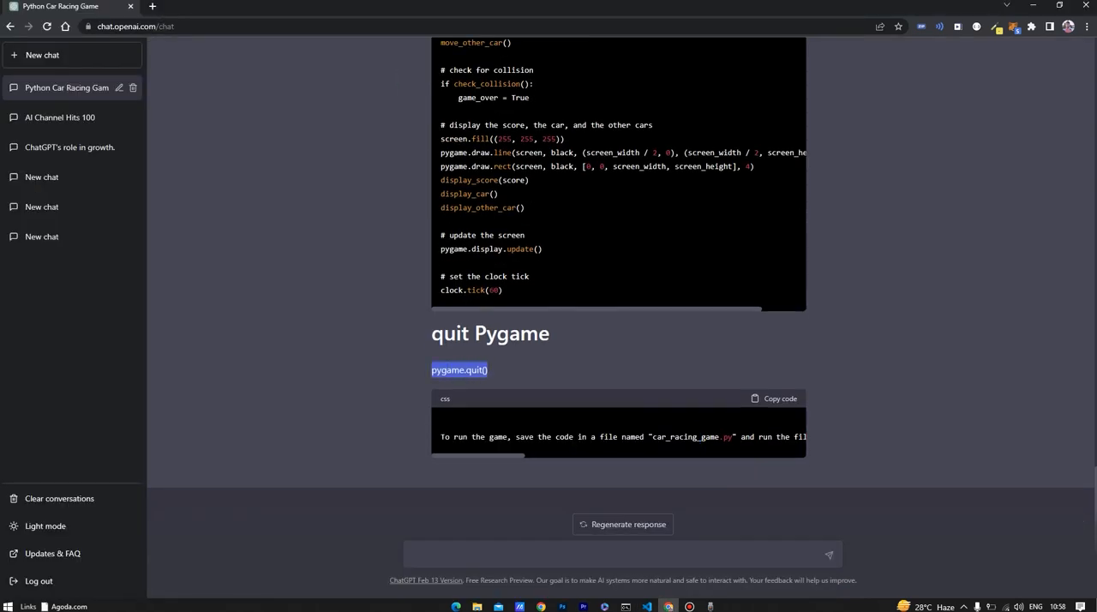
{"action": "left_click", "coordinate": [645, 605]}
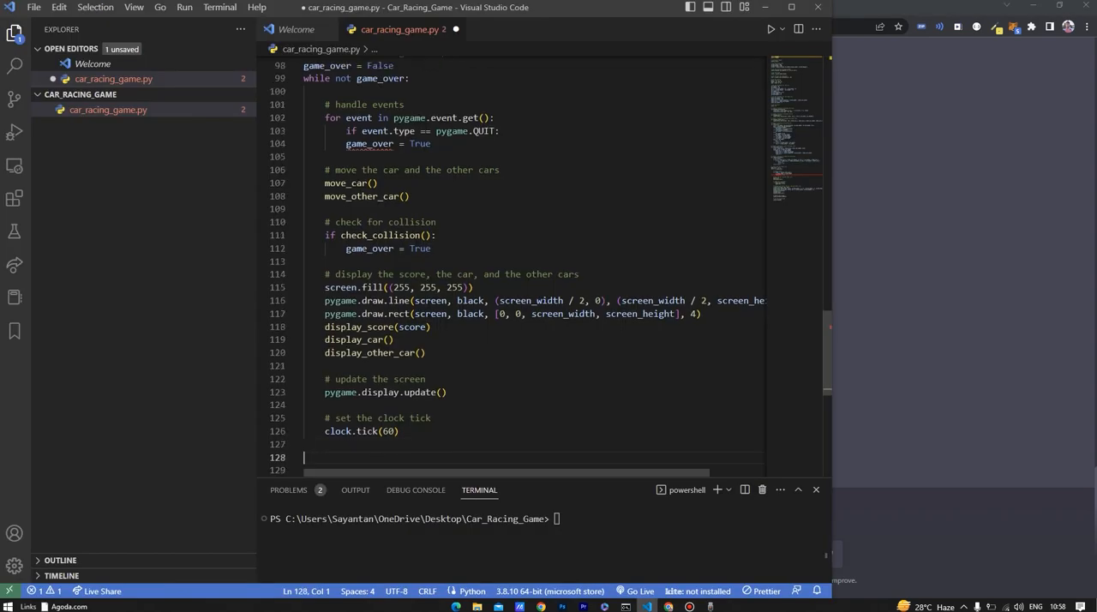
{"action": "type", "text": "#Quit Pyga"}
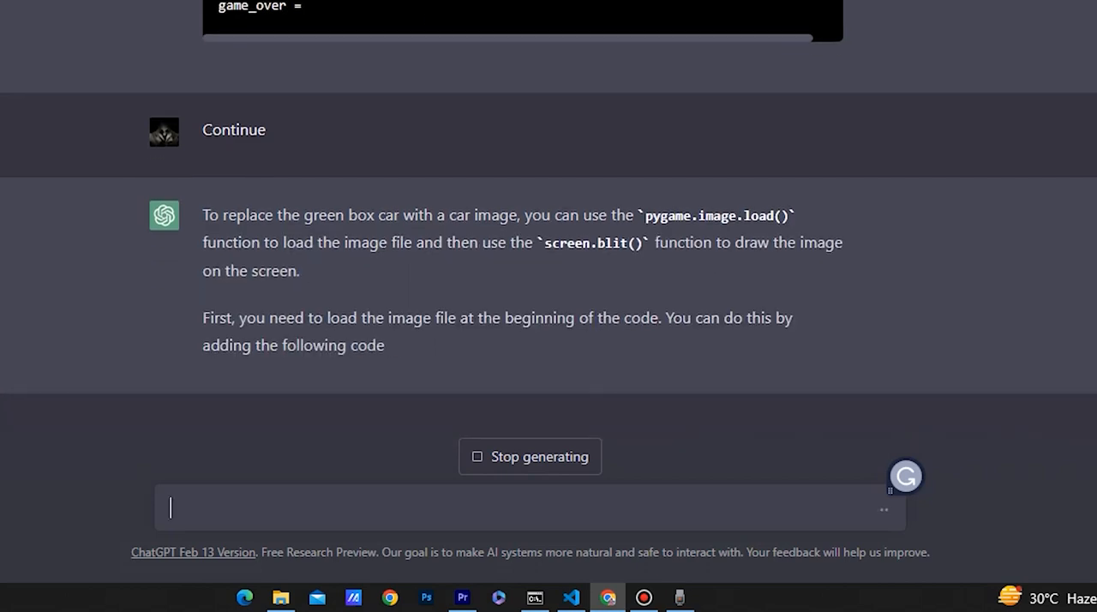
- Read ChatGPT's pygame.image.load answer and send a Continue request
{"action": "scroll", "scroll_direction": "down", "scroll_amount": 3}
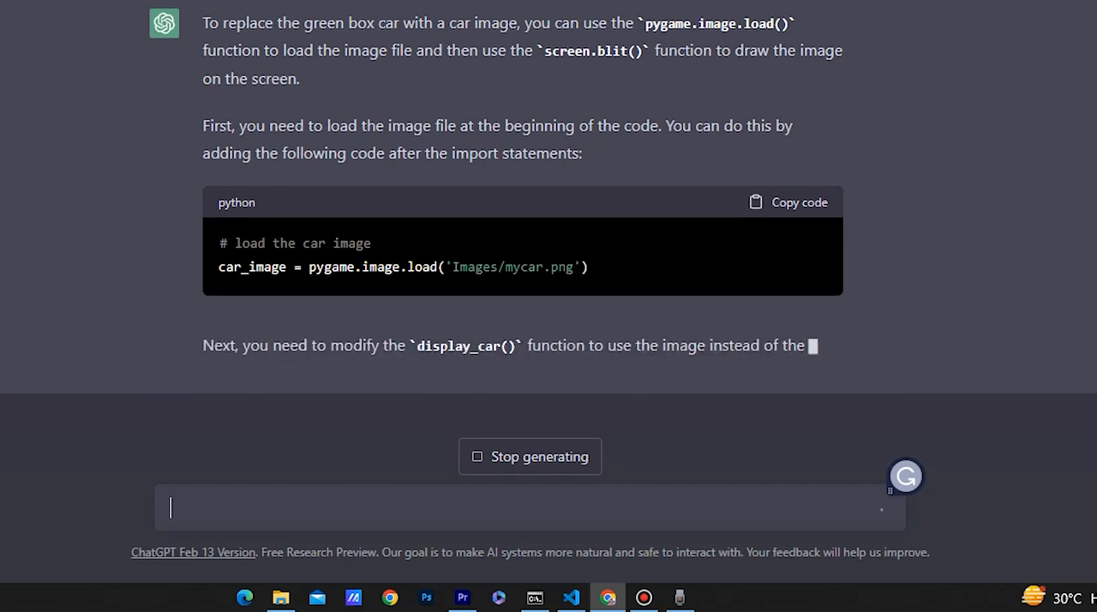
{"action": "scroll", "scroll_direction": "down", "scroll_amount": 3}
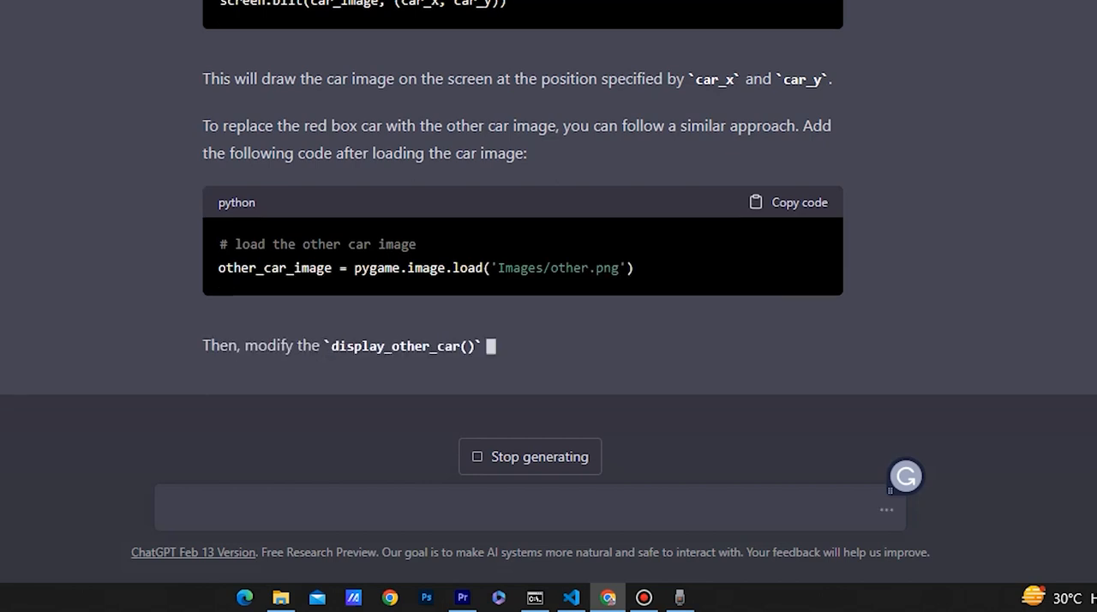
{"action": "scroll", "scroll_direction": "down", "scroll_amount": 3}
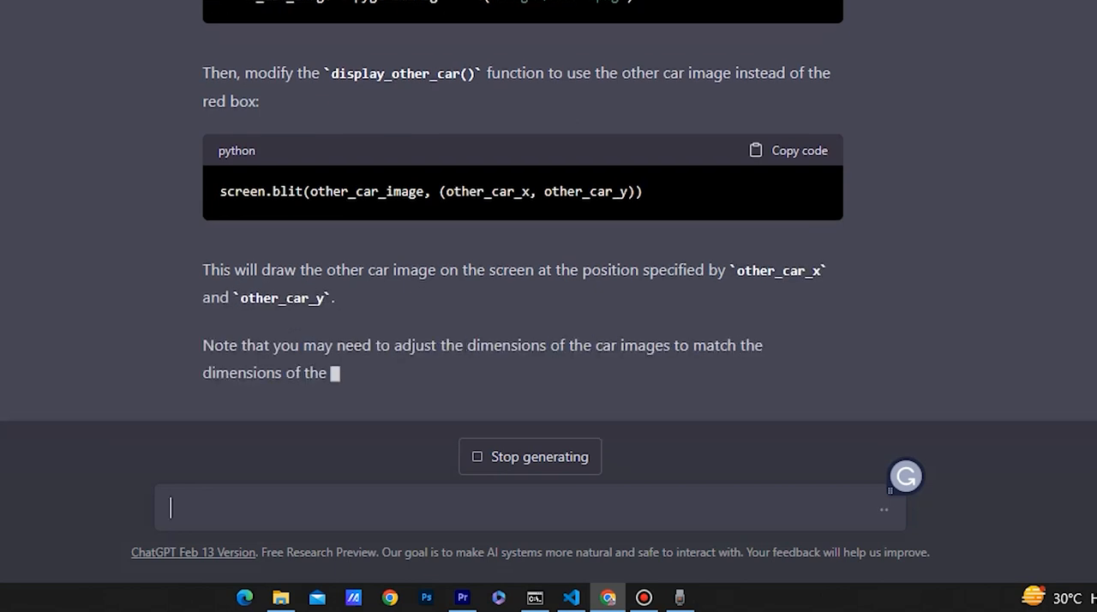
{"action": "scroll", "scroll_direction": "down", "scroll_amount": 3}
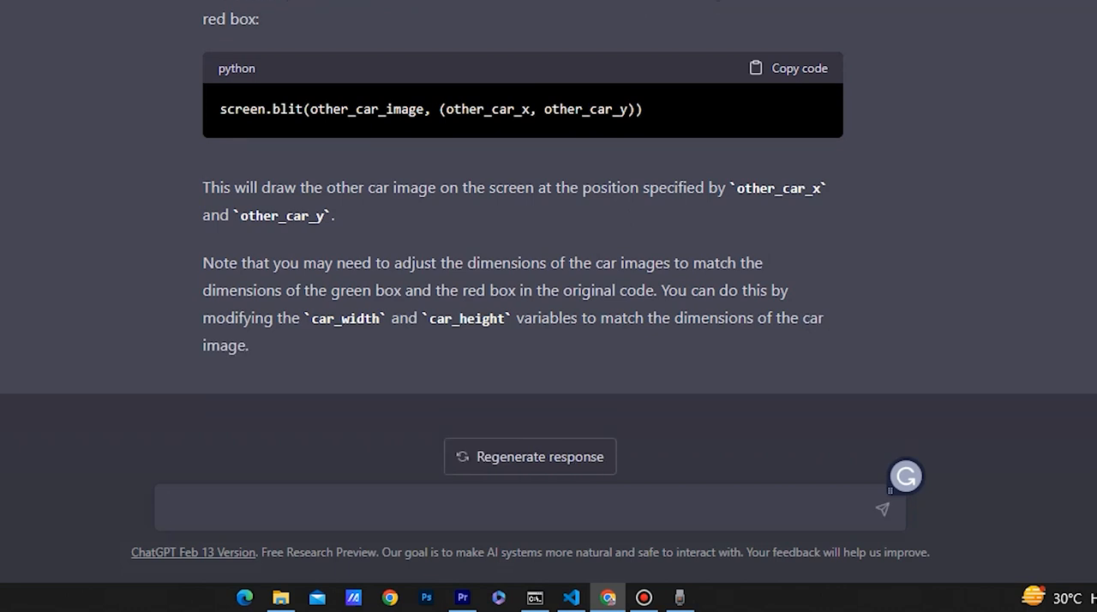
{"action": "type", "text": "Con"}
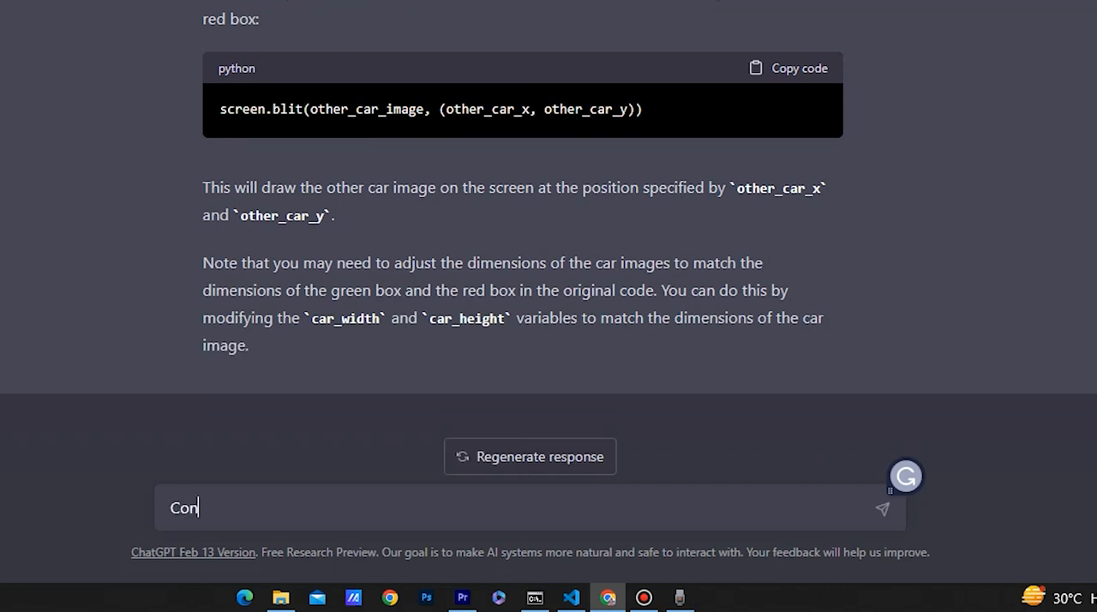
{"action": "left_click", "coordinate": [885, 511]}
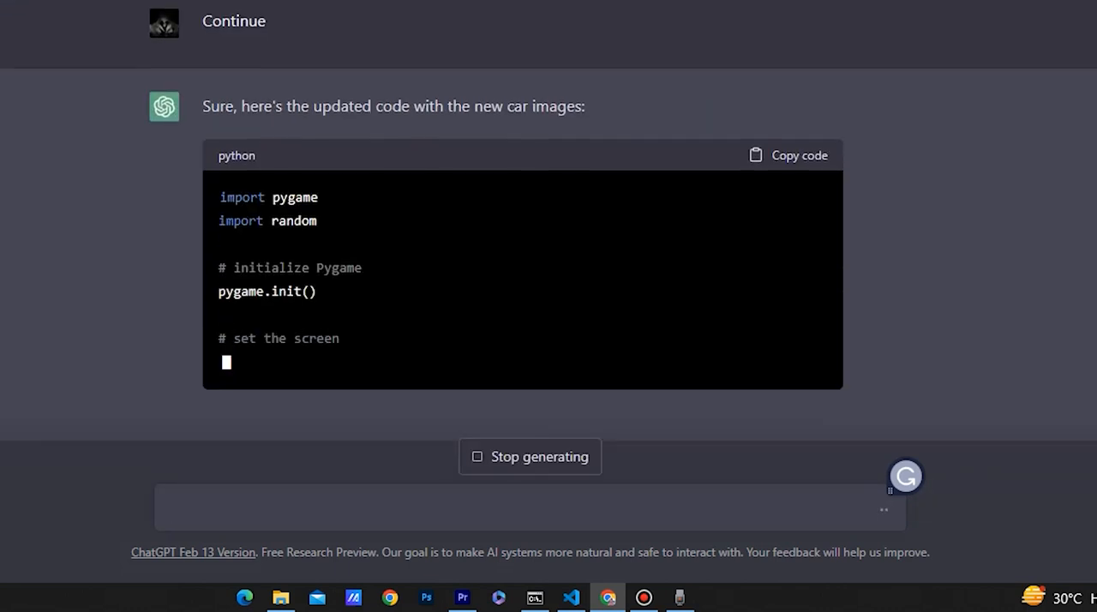
- Copy ChatGPT's complete updated game code that draws car images
{"action": "scroll", "scroll_direction": "down", "scroll_amount": 3}
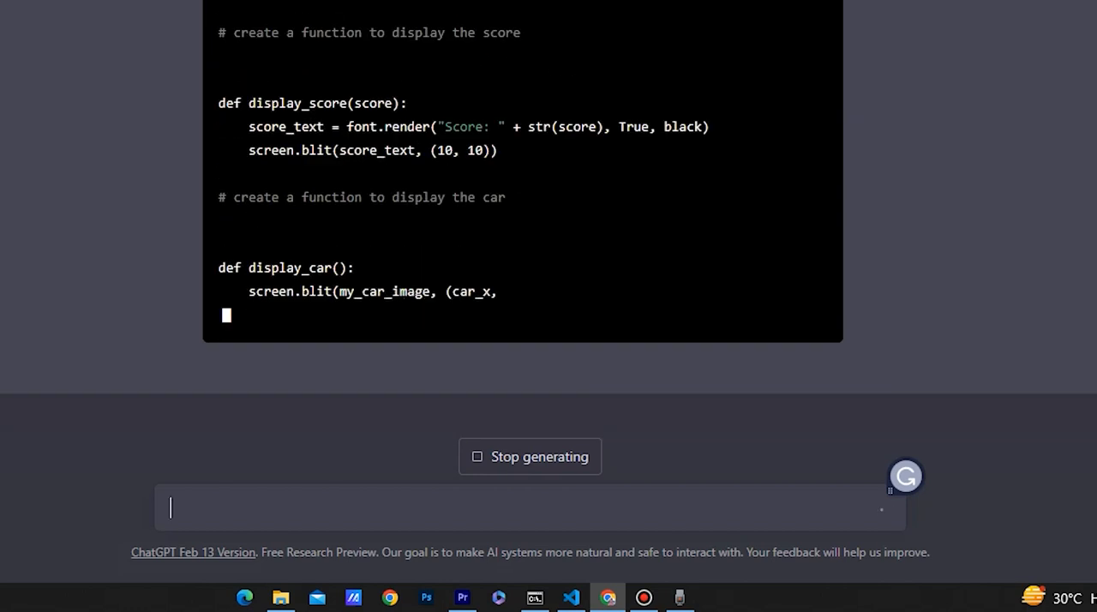
{"action": "scroll", "scroll_direction": "down", "scroll_amount": 3}
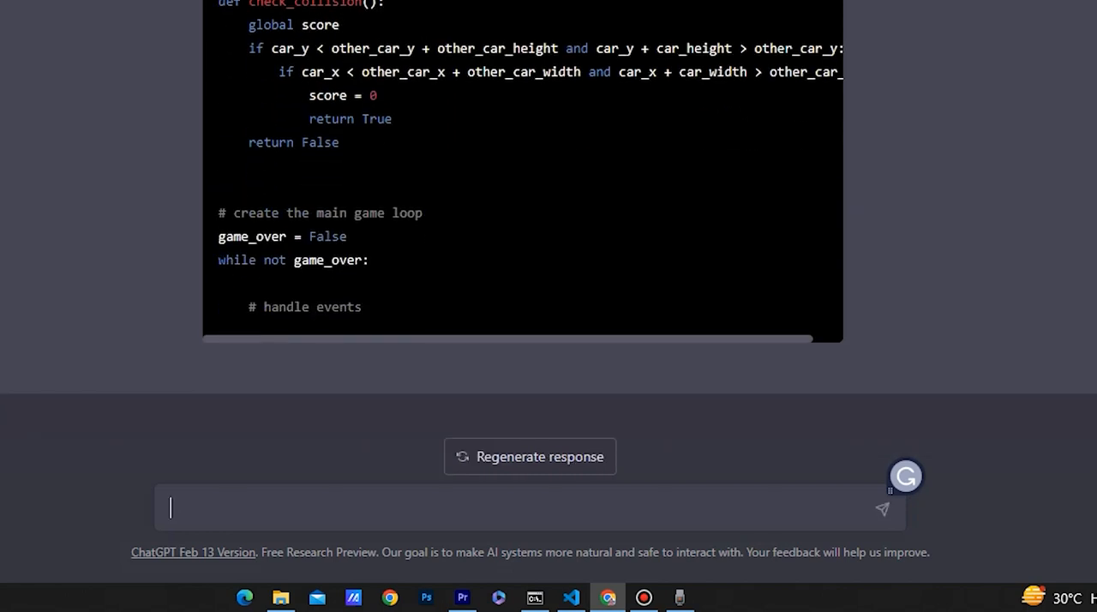
{"action": "left_click", "coordinate": [583, 597]}
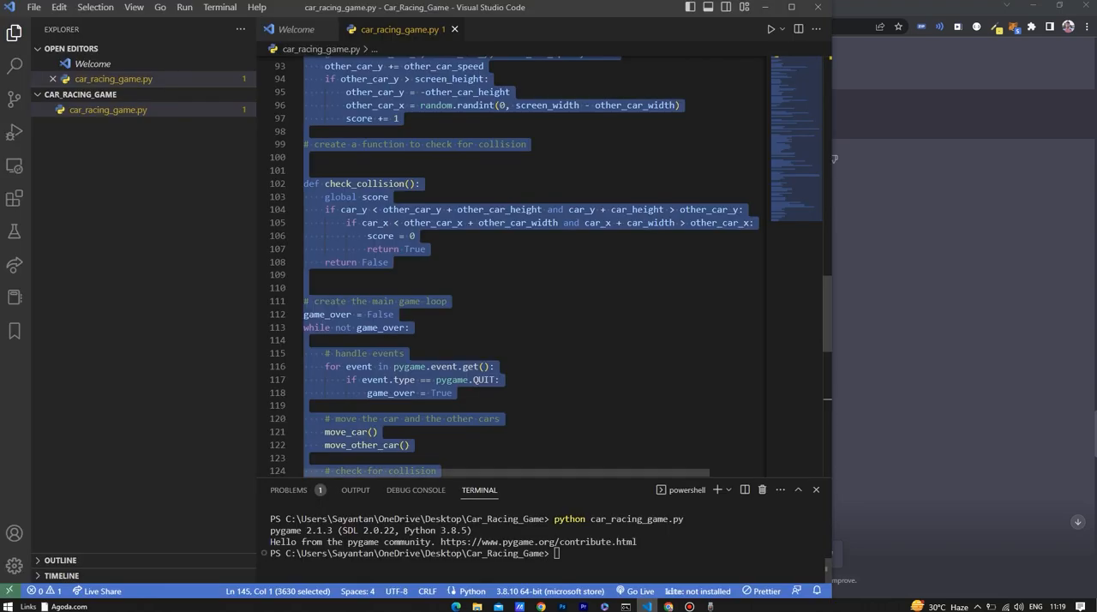
- Return to car_racing_game.py to replace its code with the car-image version
{"action": "left_click", "coordinate": [408, 328]}
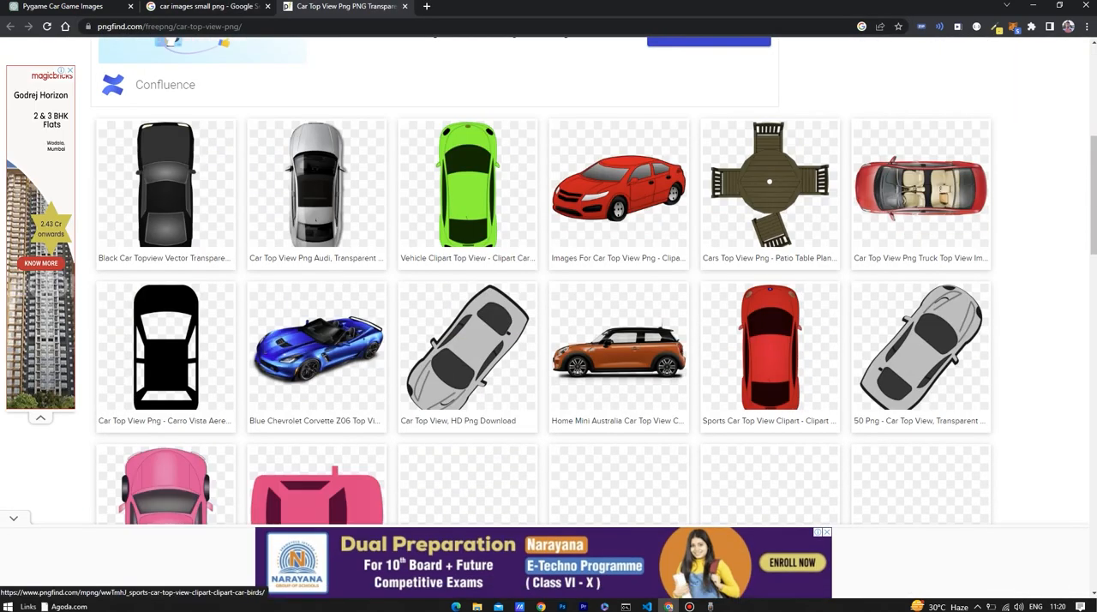
- Download the red Sports Car Top View clipart image from pngfind
{"action": "left_click", "coordinate": [768, 343]}
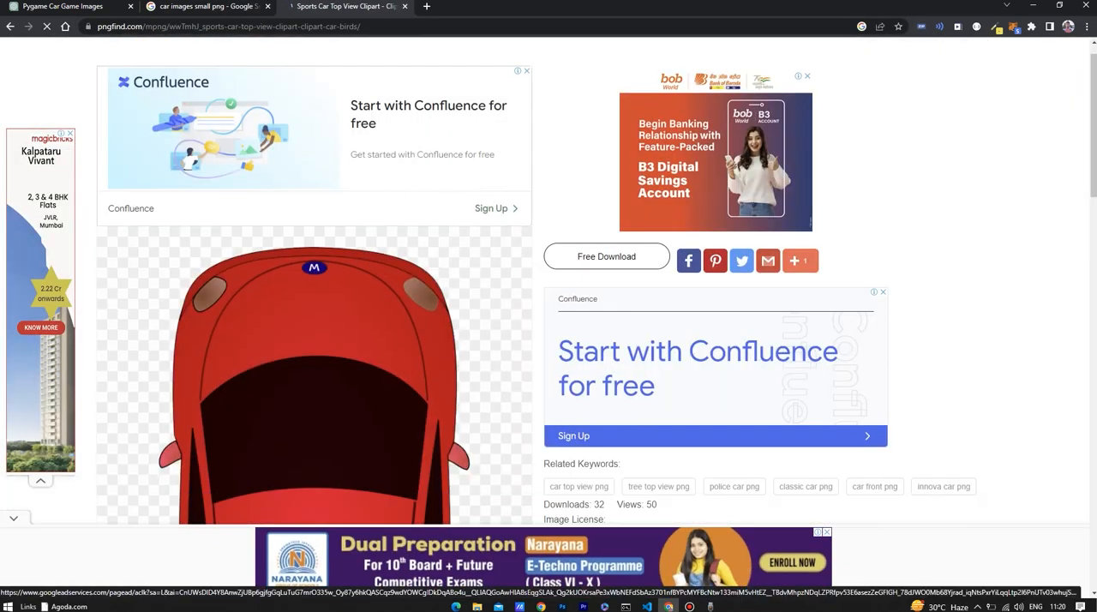
{"action": "left_click", "coordinate": [607, 258]}
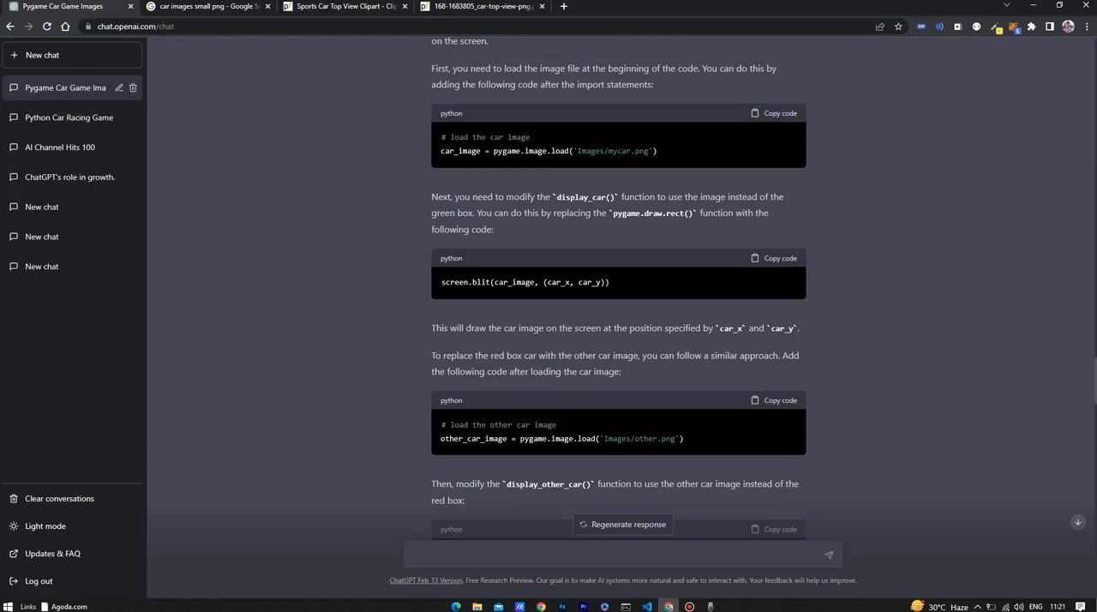
- Ask ChatGPT how to adjust the PNG car images to the green box size with sample code
{"action": "type", "text": "How to adjust the png images to the g"}
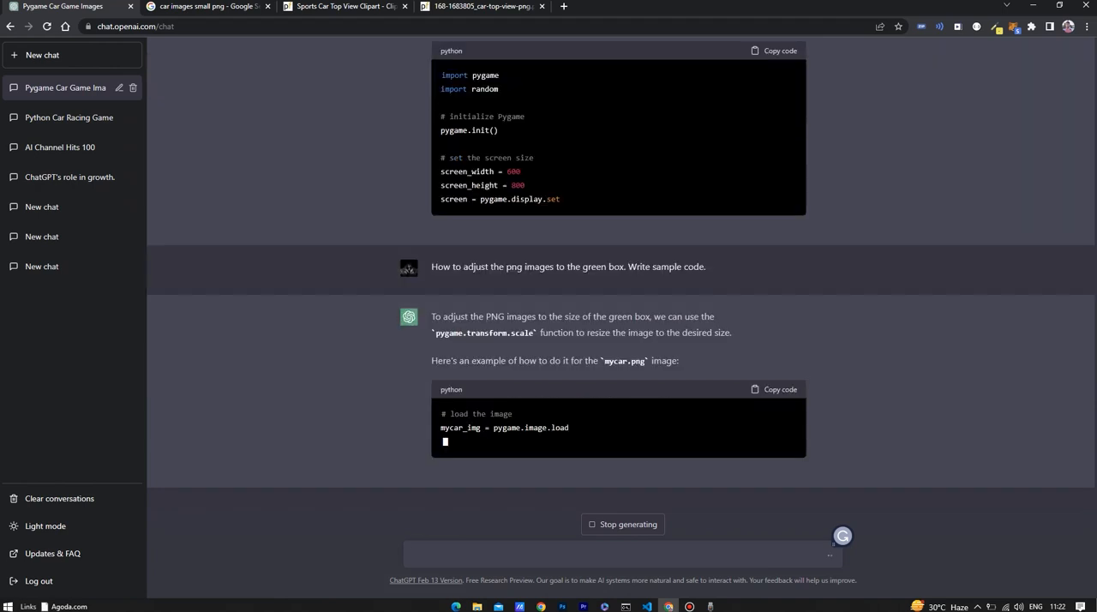
{"action": "scroll", "scroll_direction": "down", "scroll_amount": 3}
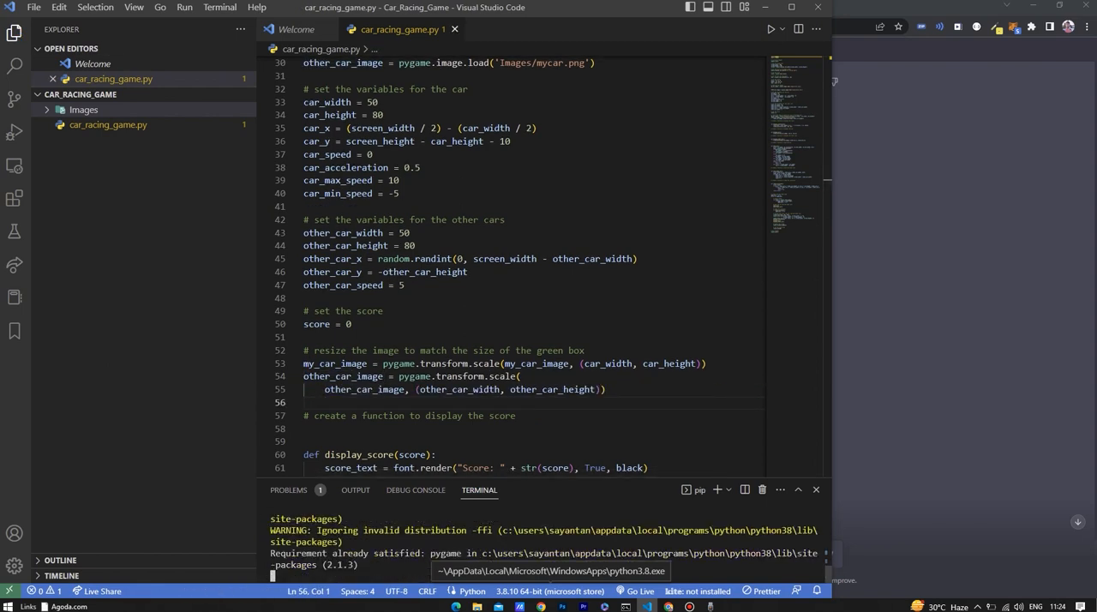
- Start saving the second car image into the game's Images folder
{"action": "left_click", "coordinate": [768, 27]}
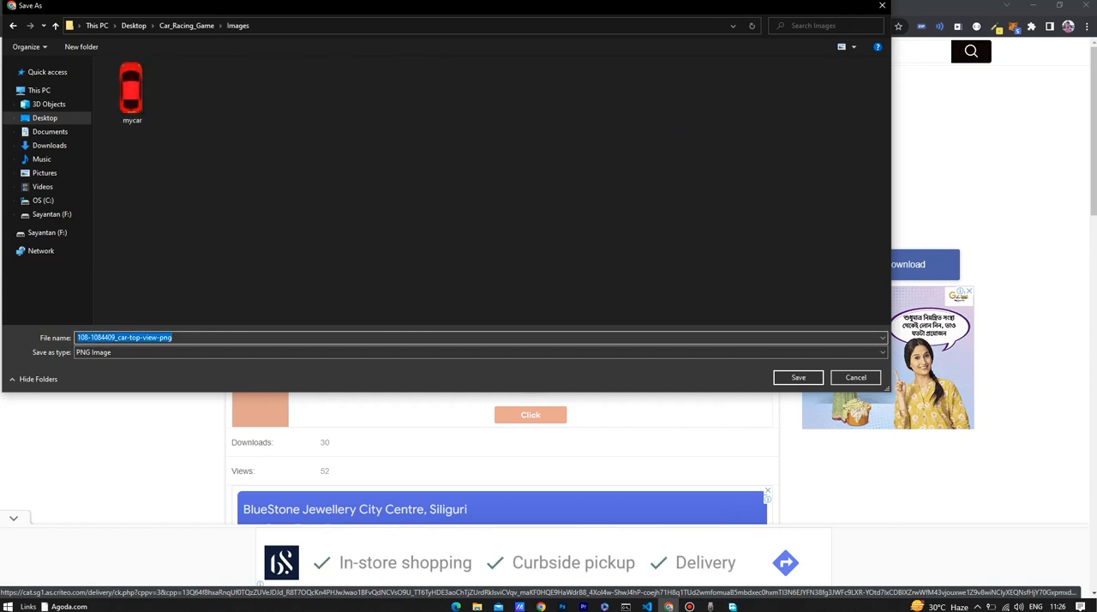
- Save the second car image as other.png in the Images folder
{"action": "type", "text": "other"}
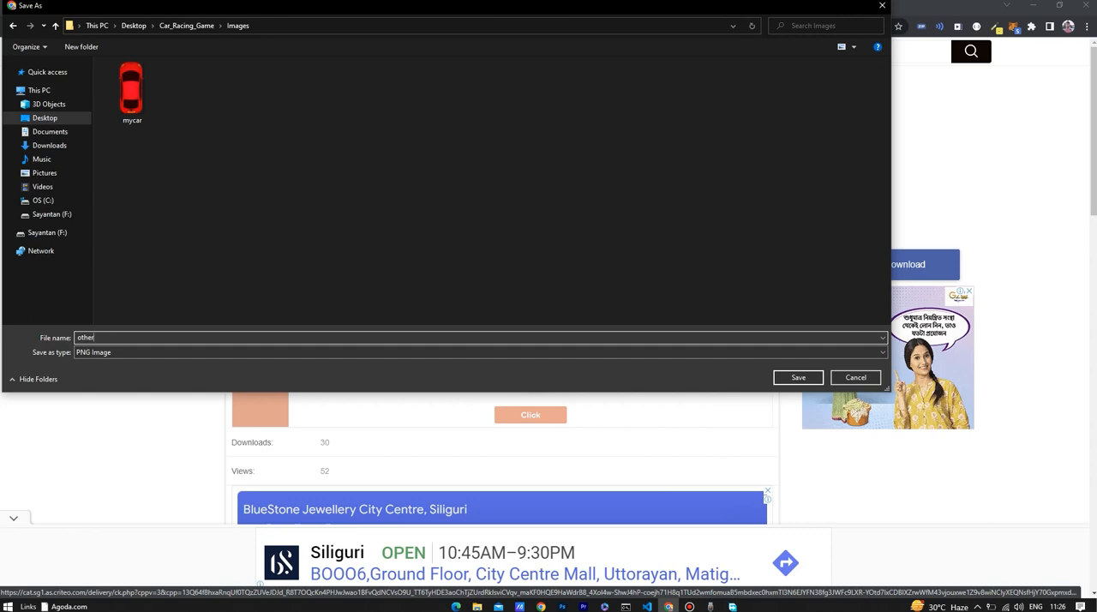
{"action": "left_click", "coordinate": [798, 377]}
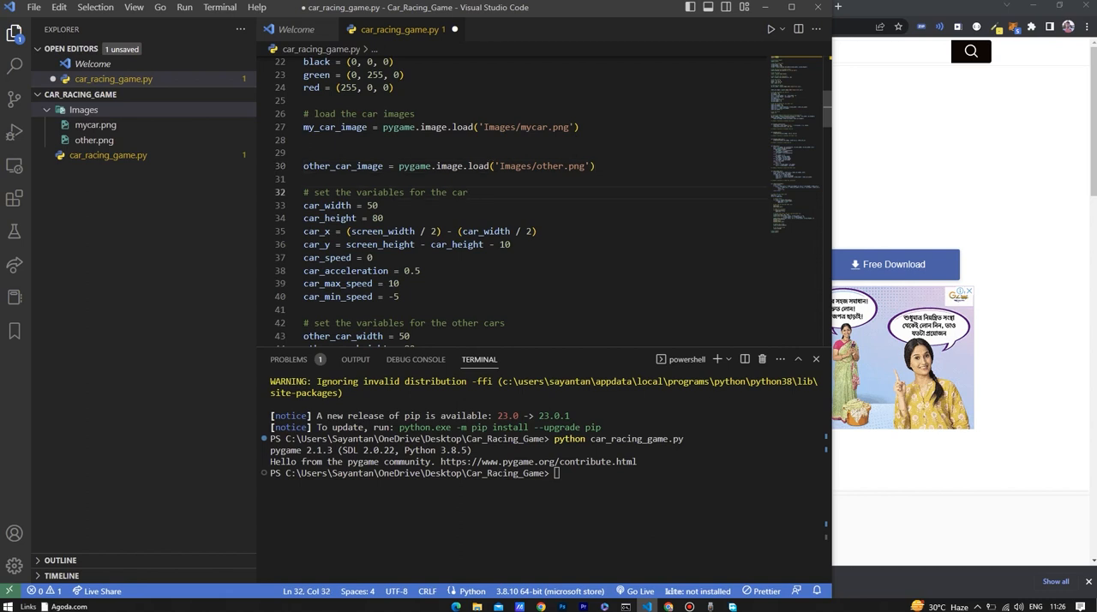
- Run car_racing_game.py from the terminal to launch the racing game with Score: 0
{"action": "type", "text": "python car_racing_game.py"}
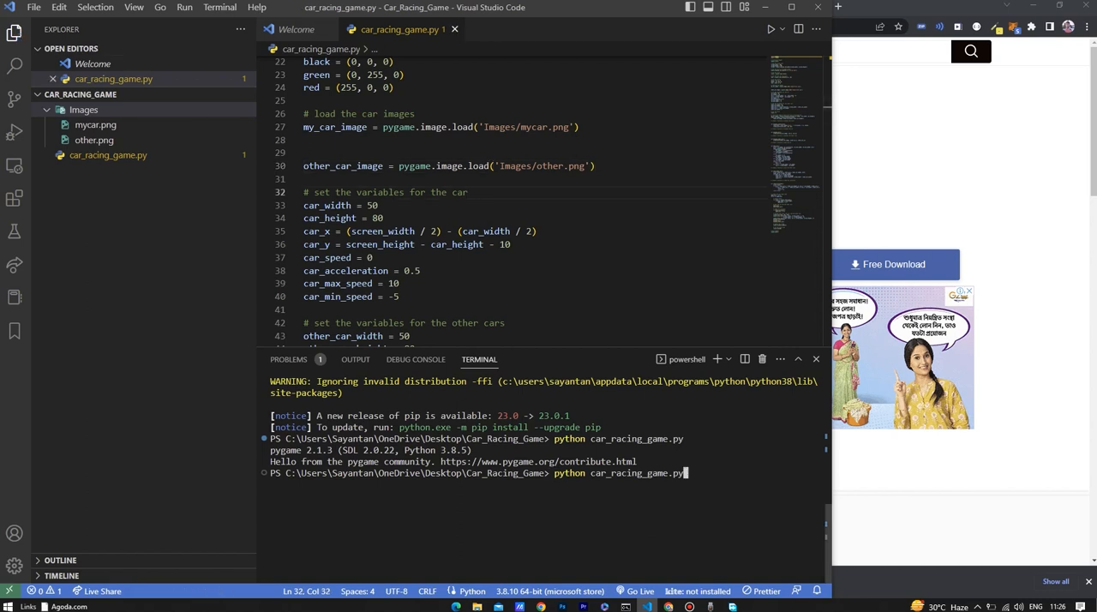
{"action": "key", "text": "Enter"}
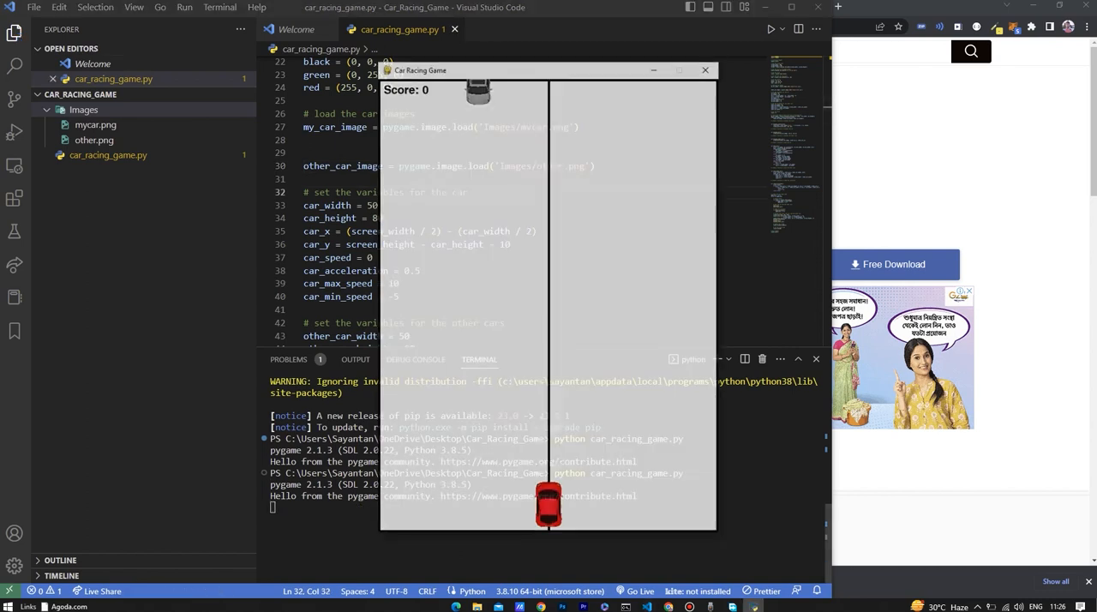